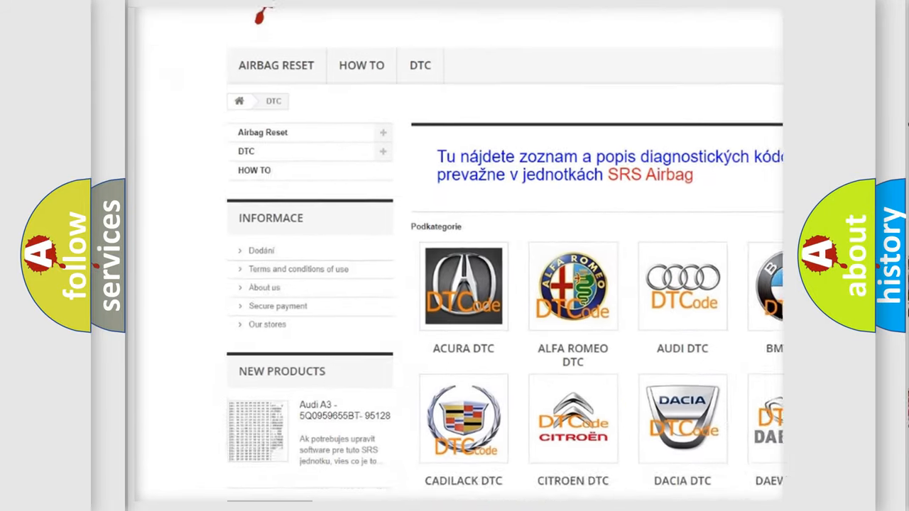
{"action": "scroll", "scroll_direction": "down", "scroll_amount": 3}
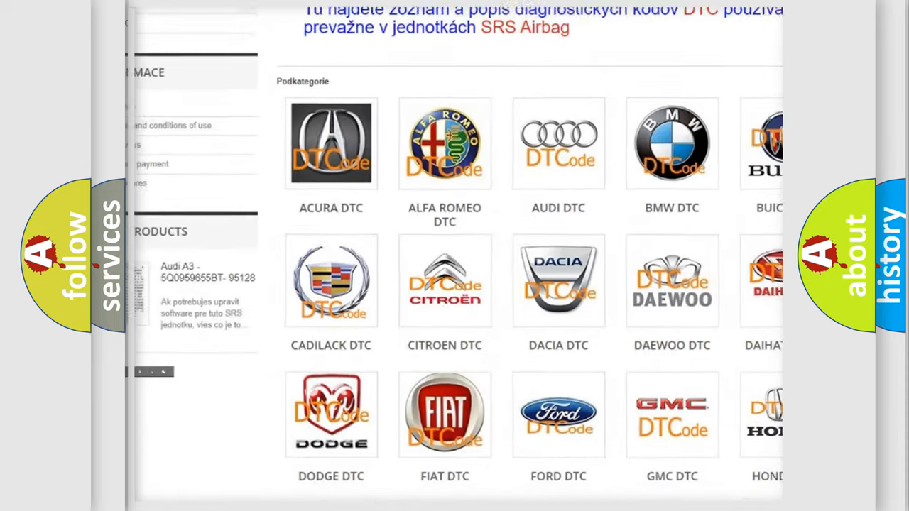
{"action": "scroll", "scroll_direction": "down", "scroll_amount": 3}
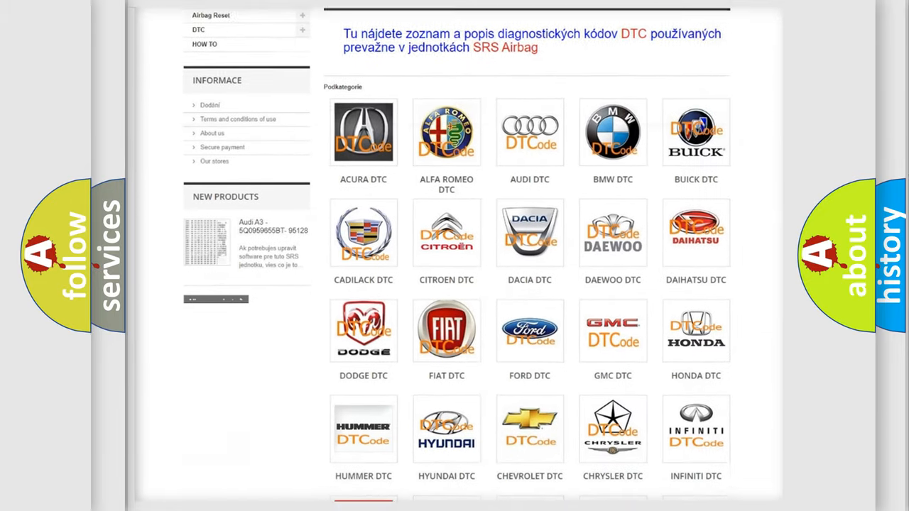
{"action": "scroll", "scroll_direction": "down", "scroll_amount": 3}
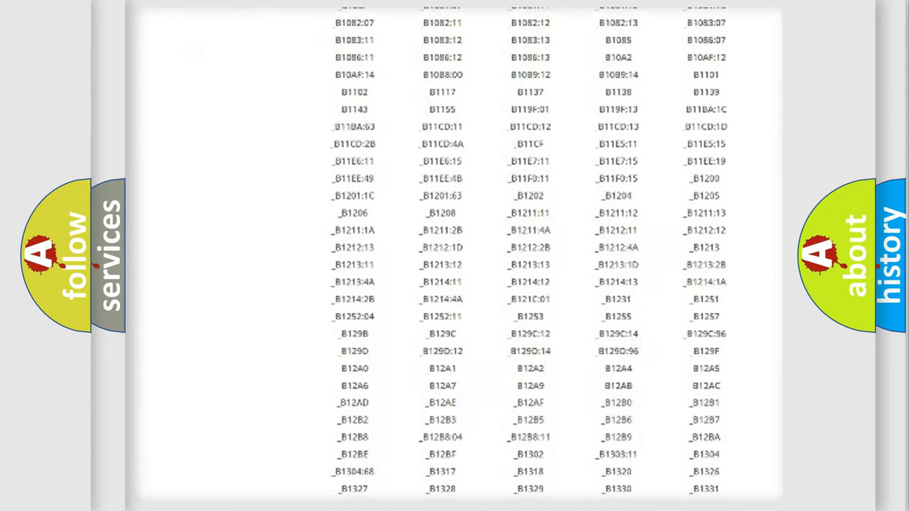
{"action": "scroll", "scroll_direction": "down", "scroll_amount": 3}
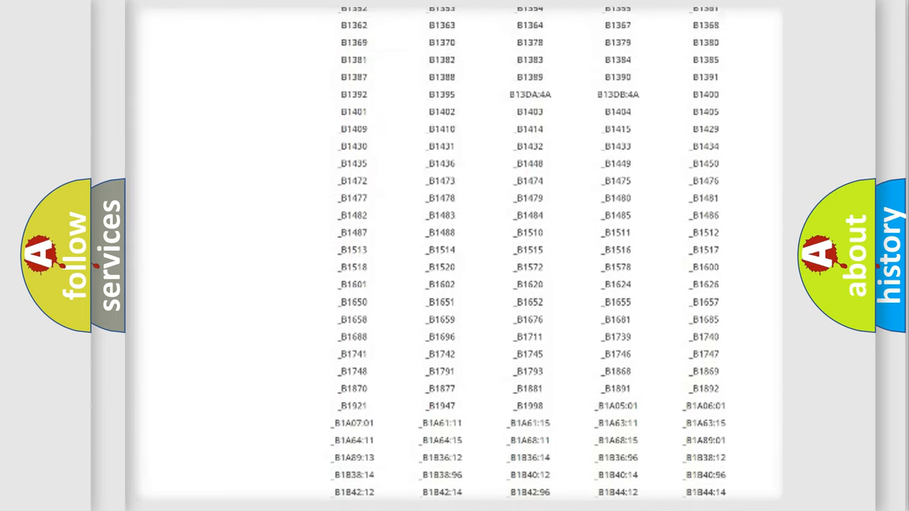
{"action": "scroll", "scroll_direction": "up", "scroll_amount": 3}
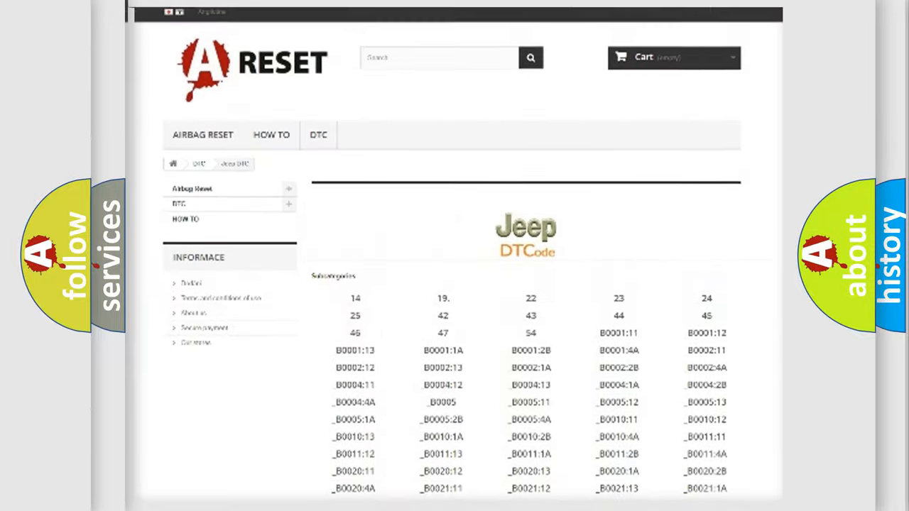